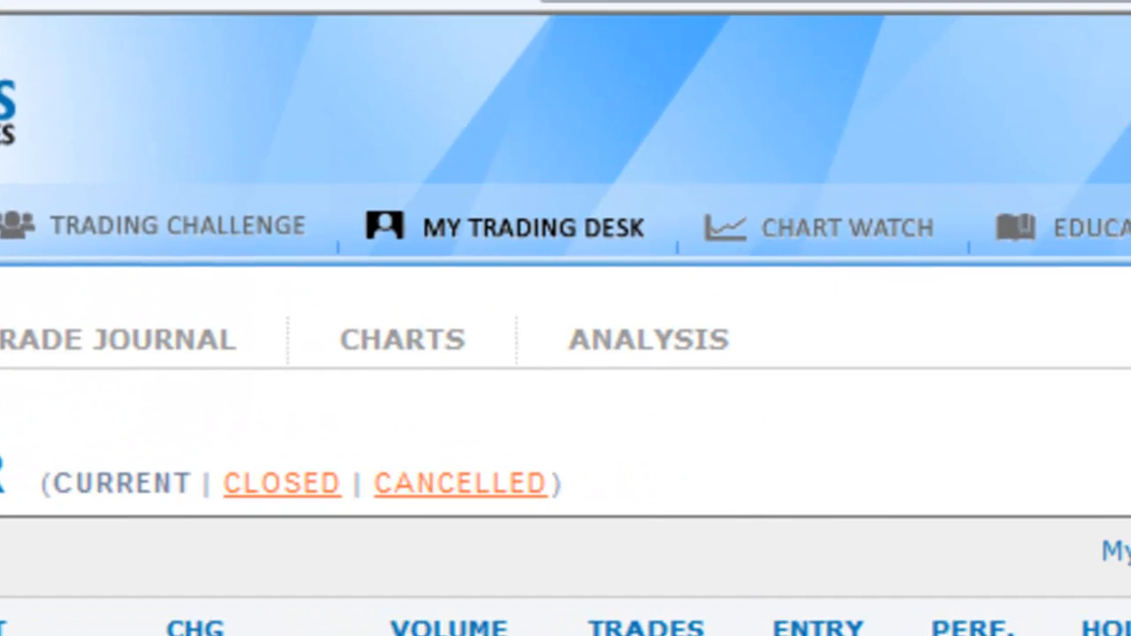
- Try a 309 AAPL stop loss, then submit 308 after 309 is rejected as above market
scroll(down, 3)
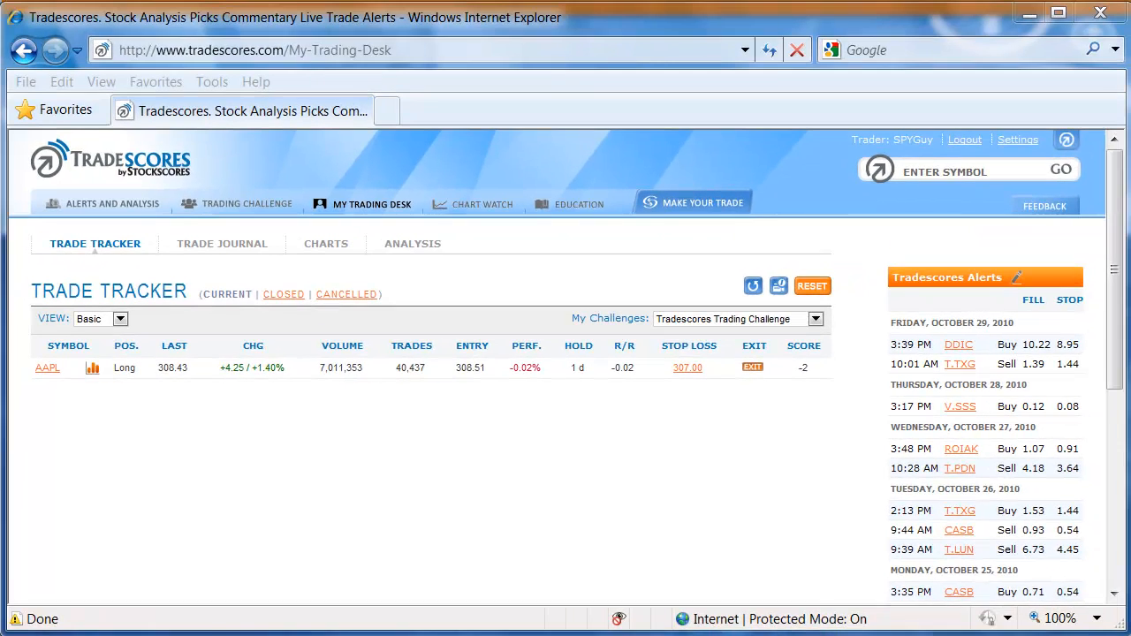
click(688, 368)
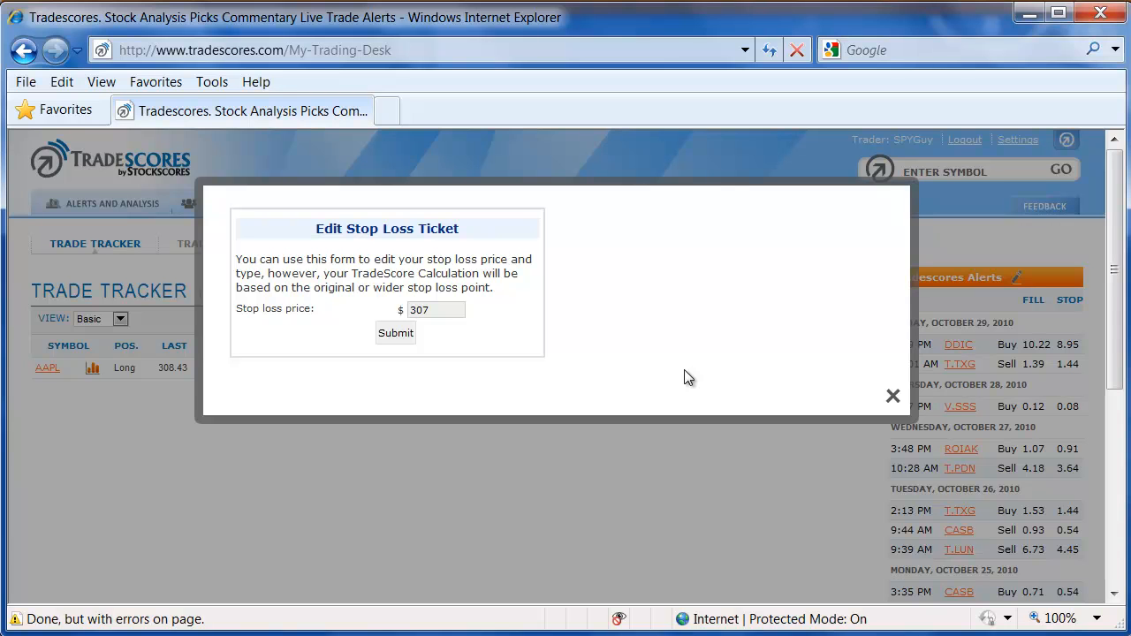
mouse_move(394, 309)
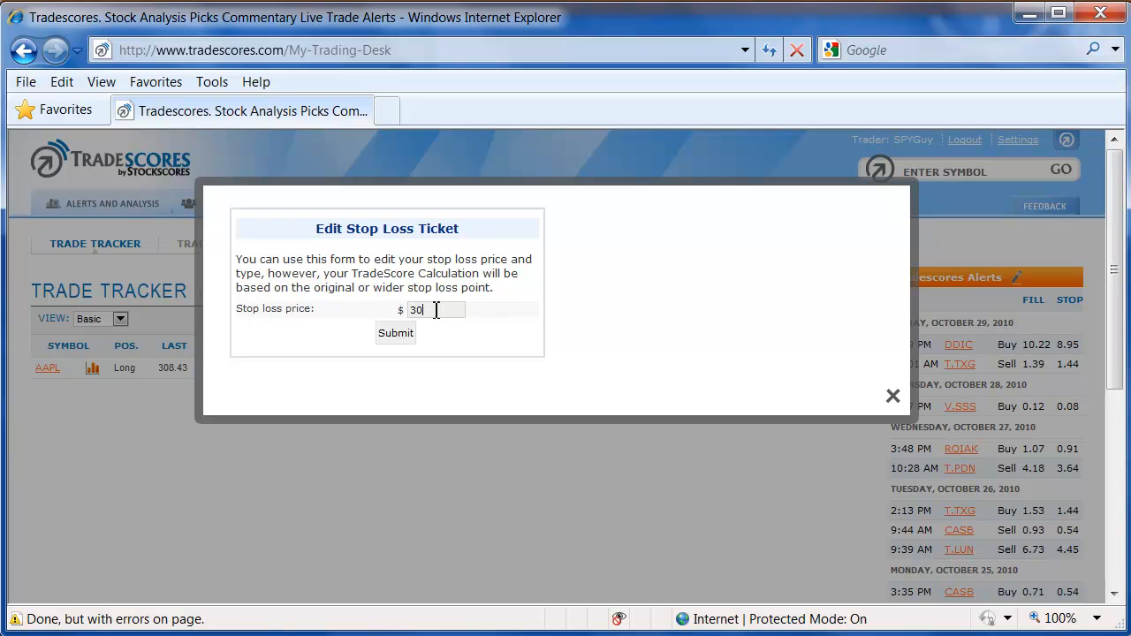
text(9)
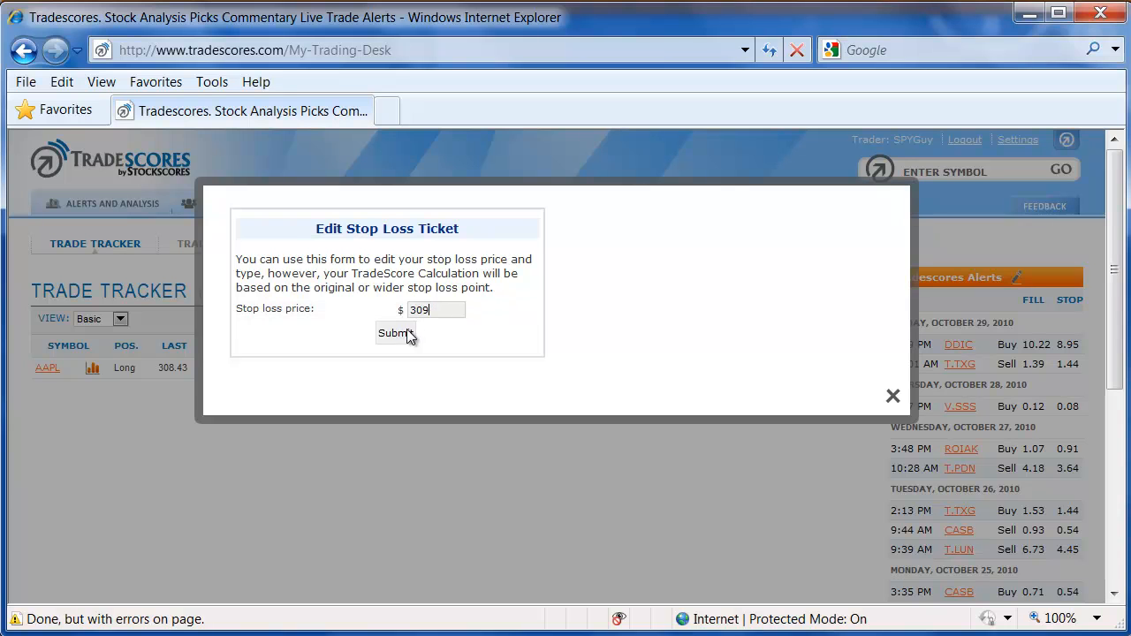
click(395, 333)
text(308)
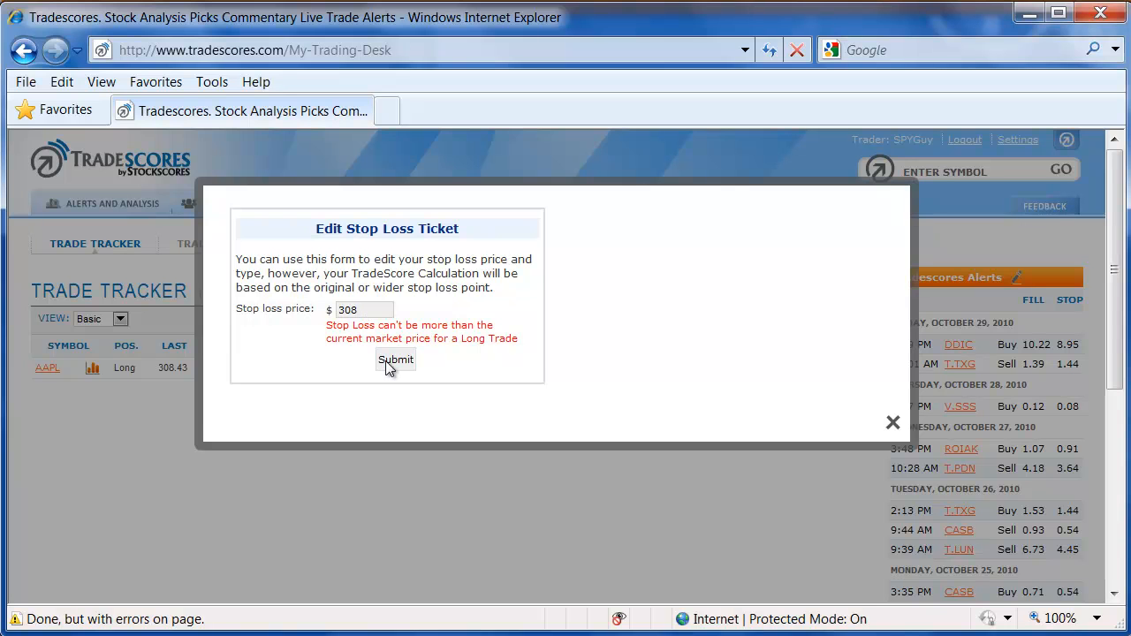
click(395, 359)
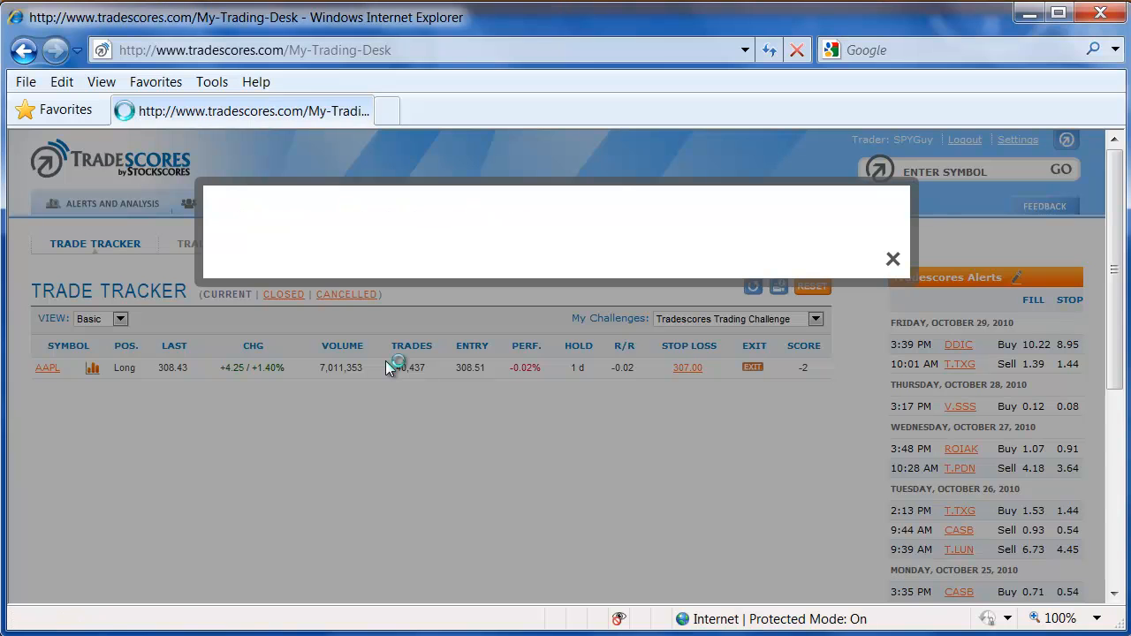
- Close the stop-loss ticket and review the AAPL row now showing a 308.00 stop
click(892, 259)
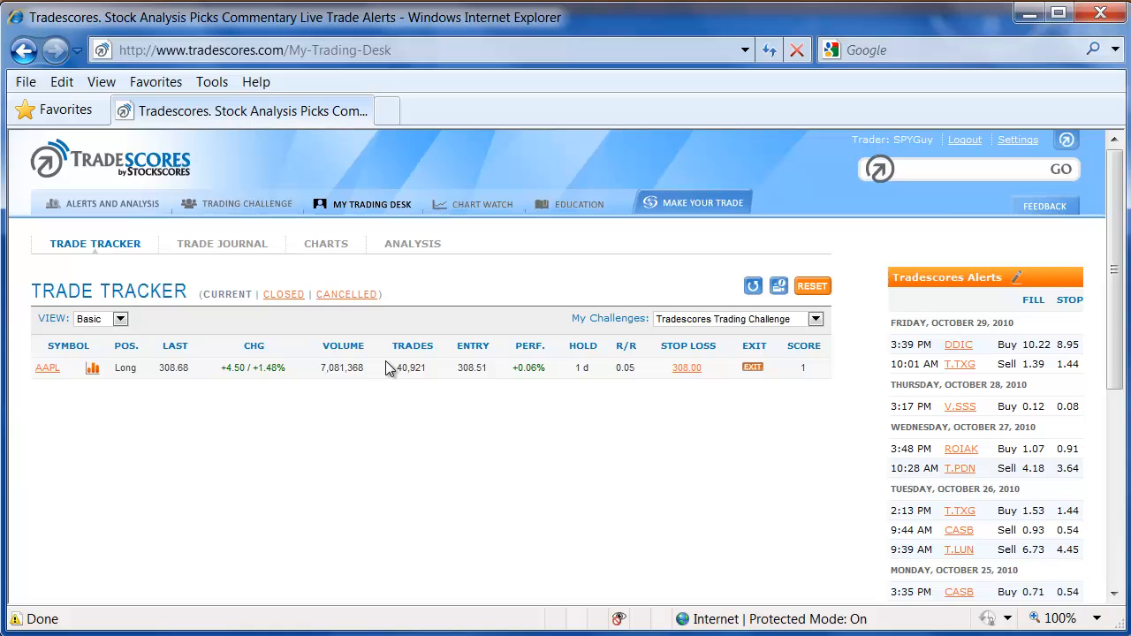
click(963, 169)
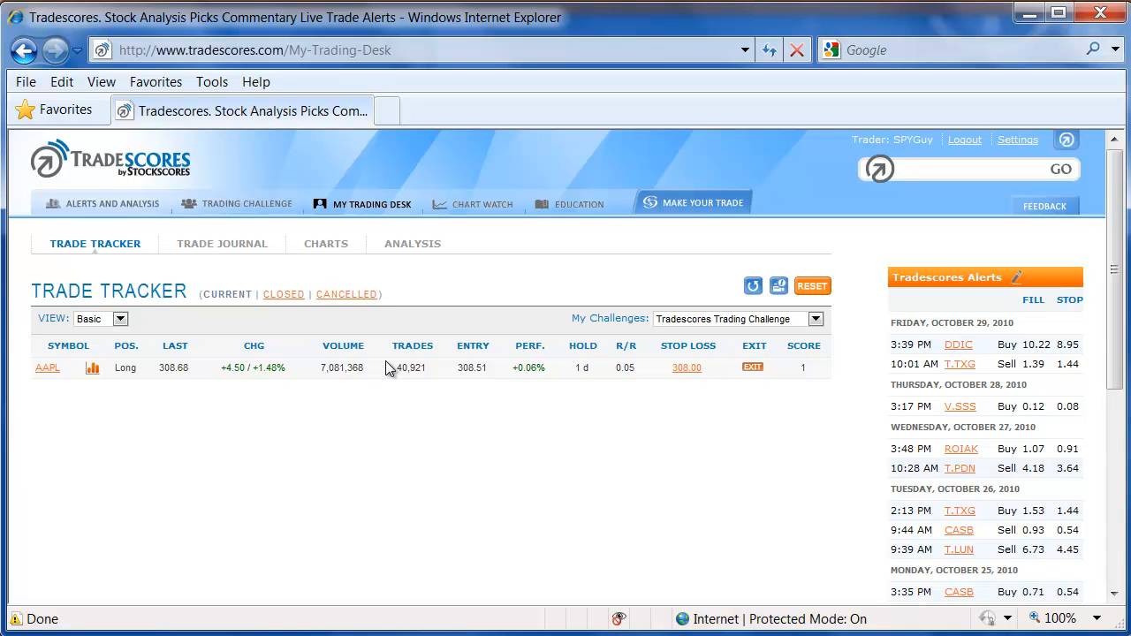
click(963, 169)
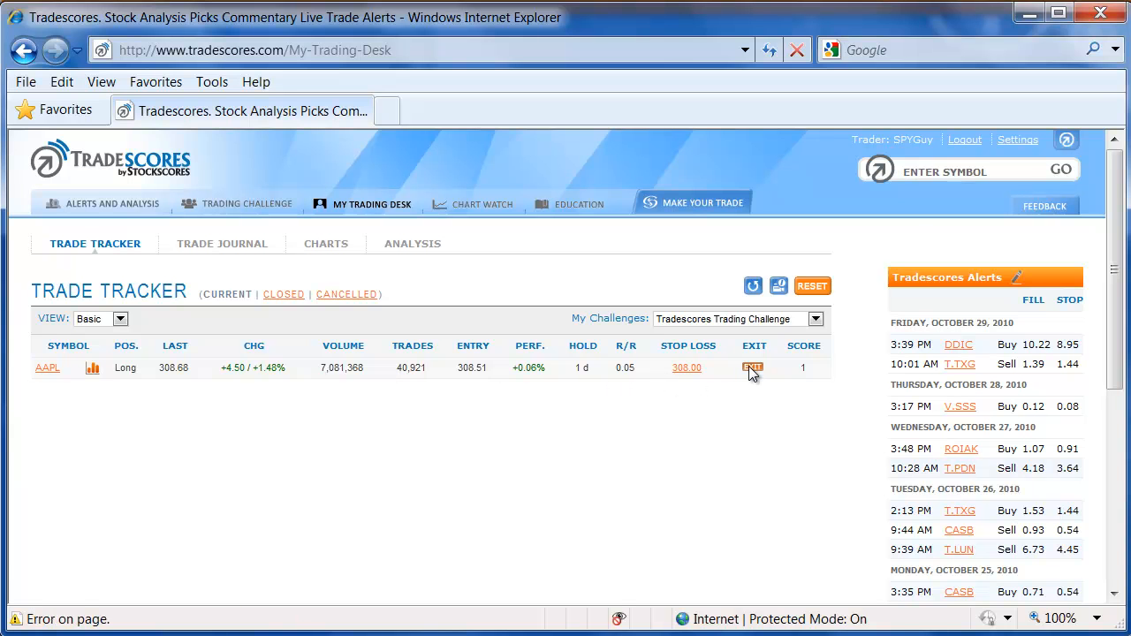
- Place and confirm a limit sell order exiting AAPL at 309.00
click(752, 367)
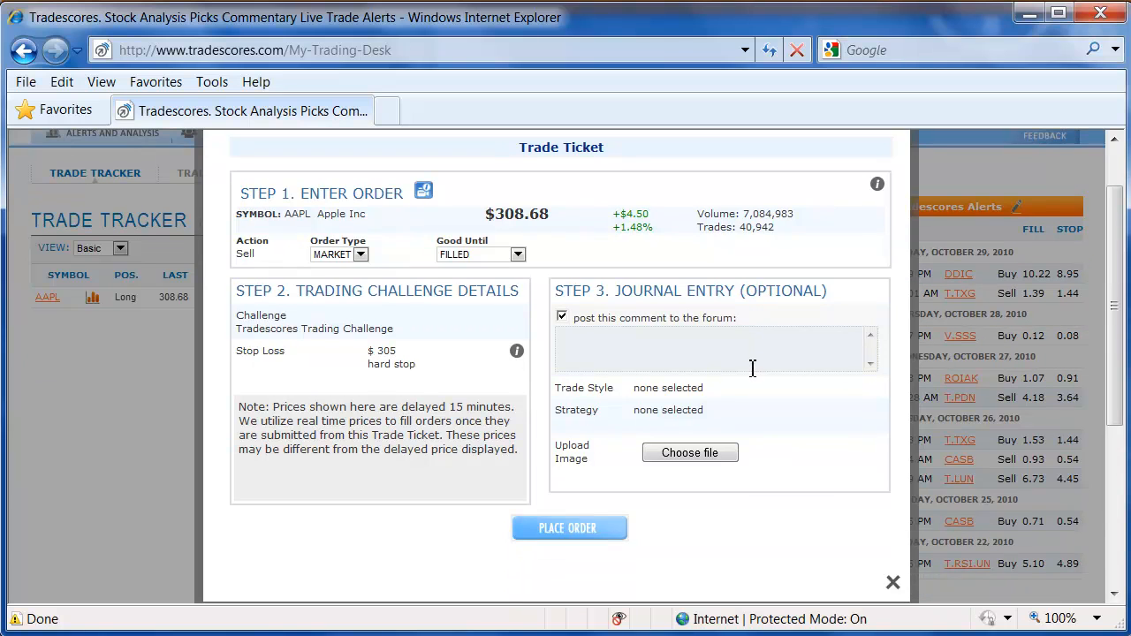
click(359, 254)
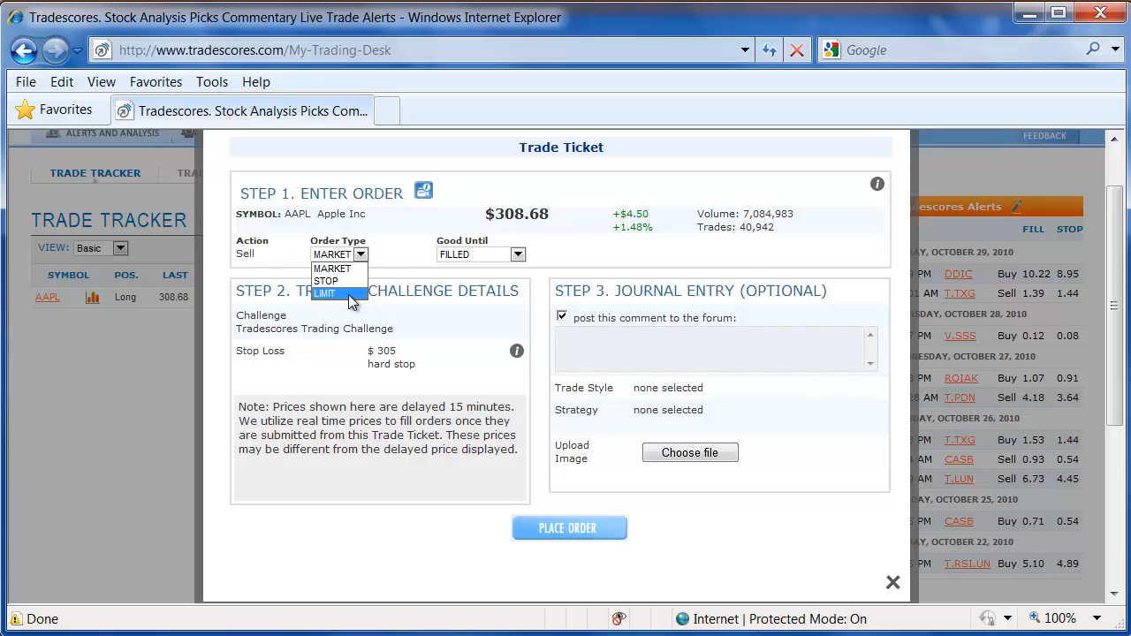
click(325, 293)
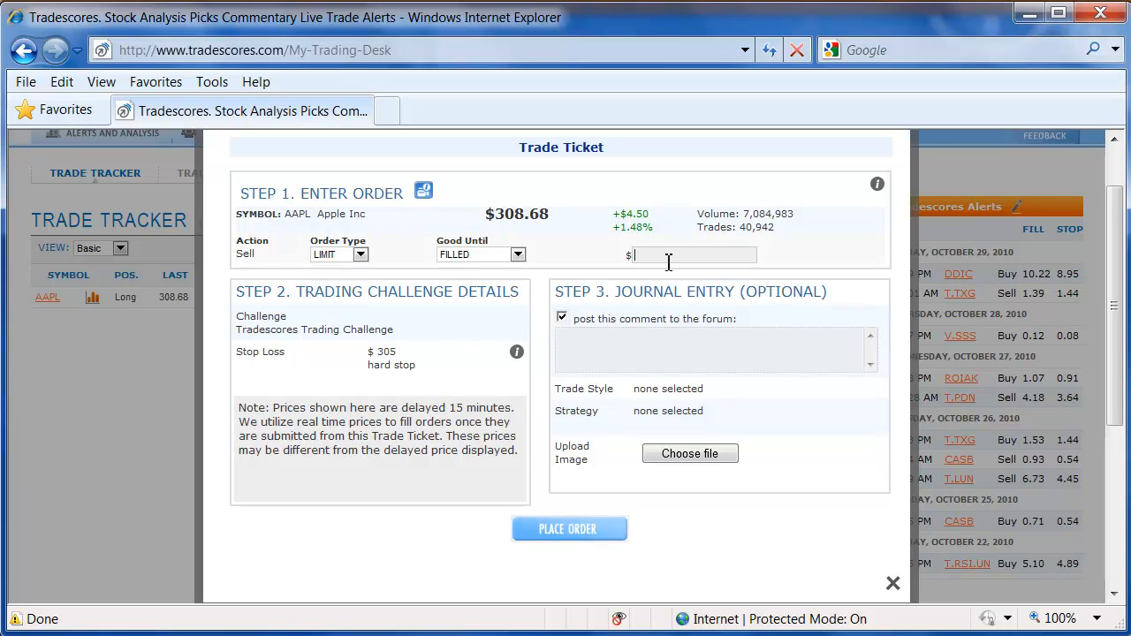
text(309.)
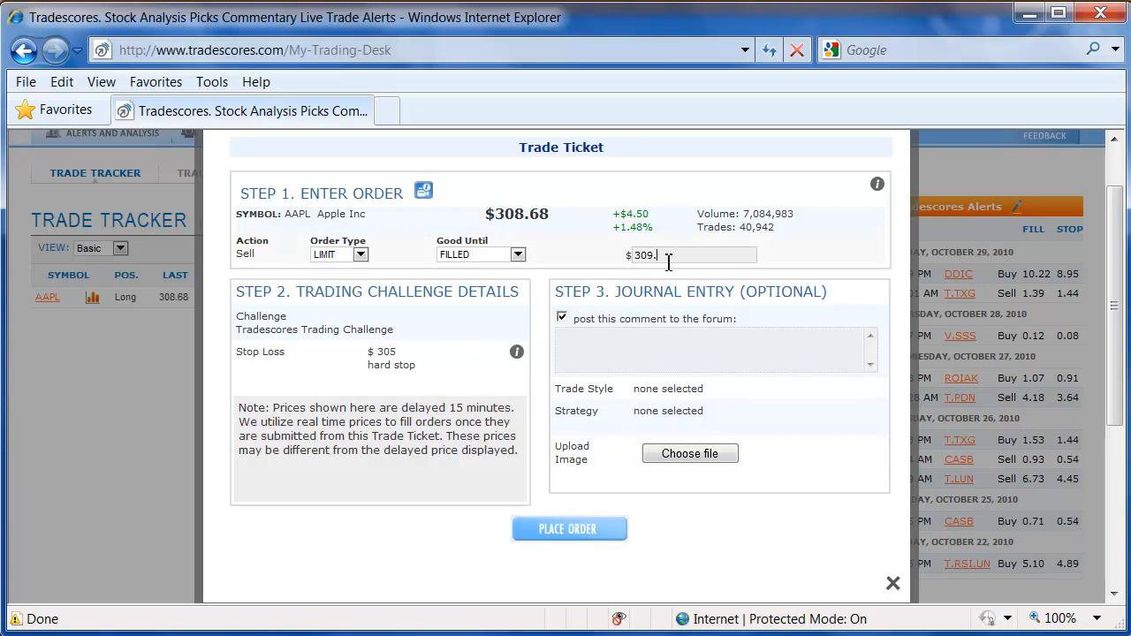
text(00)
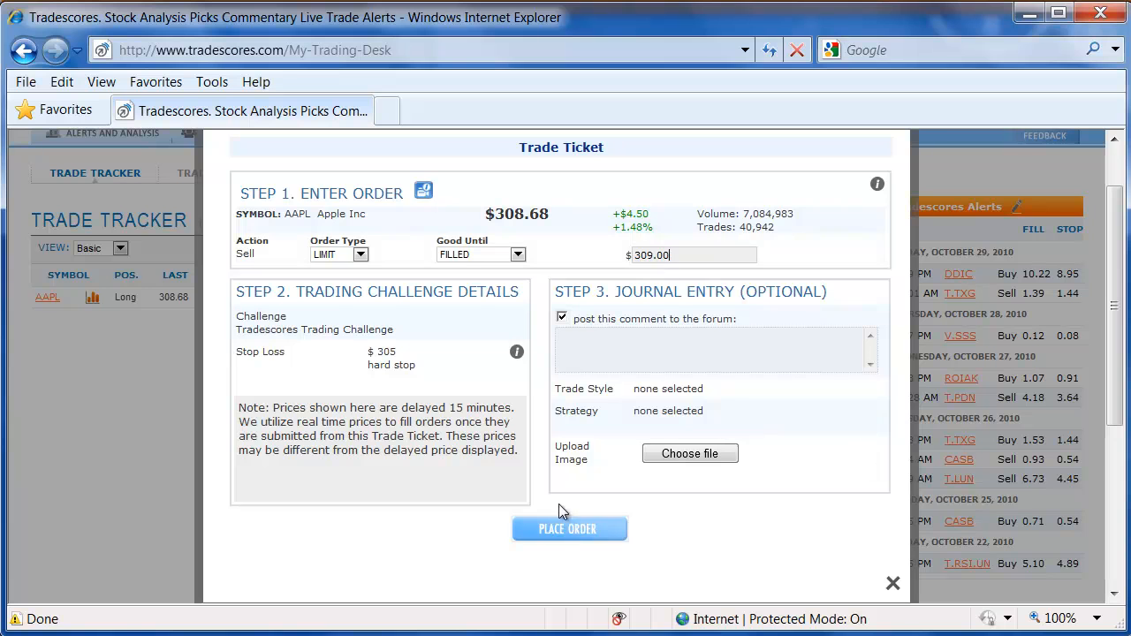
click(569, 528)
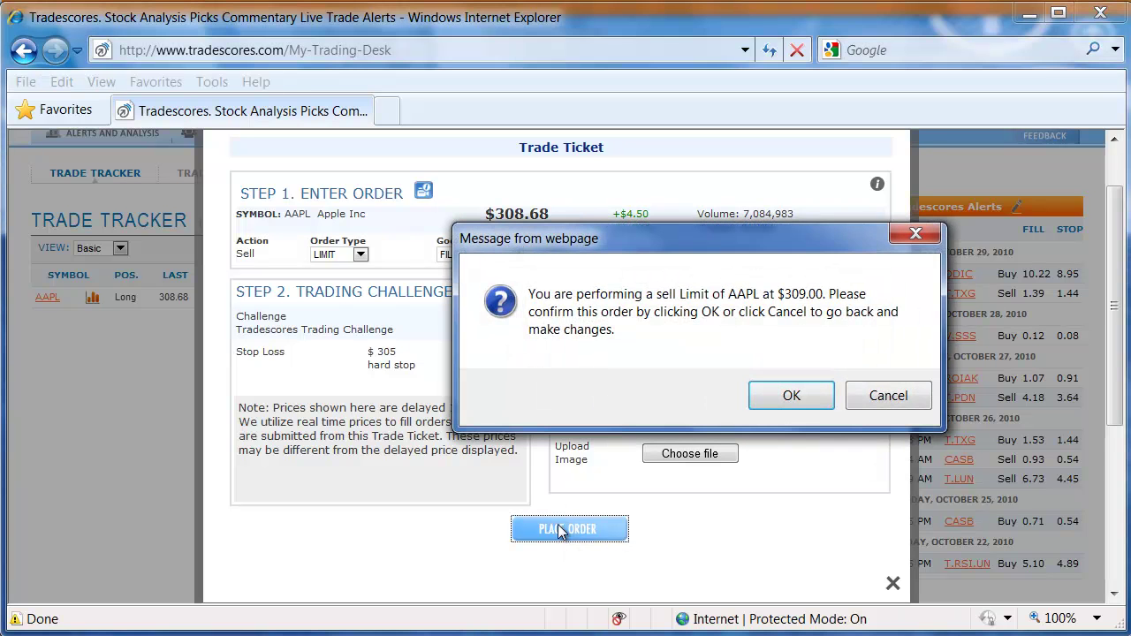
click(790, 395)
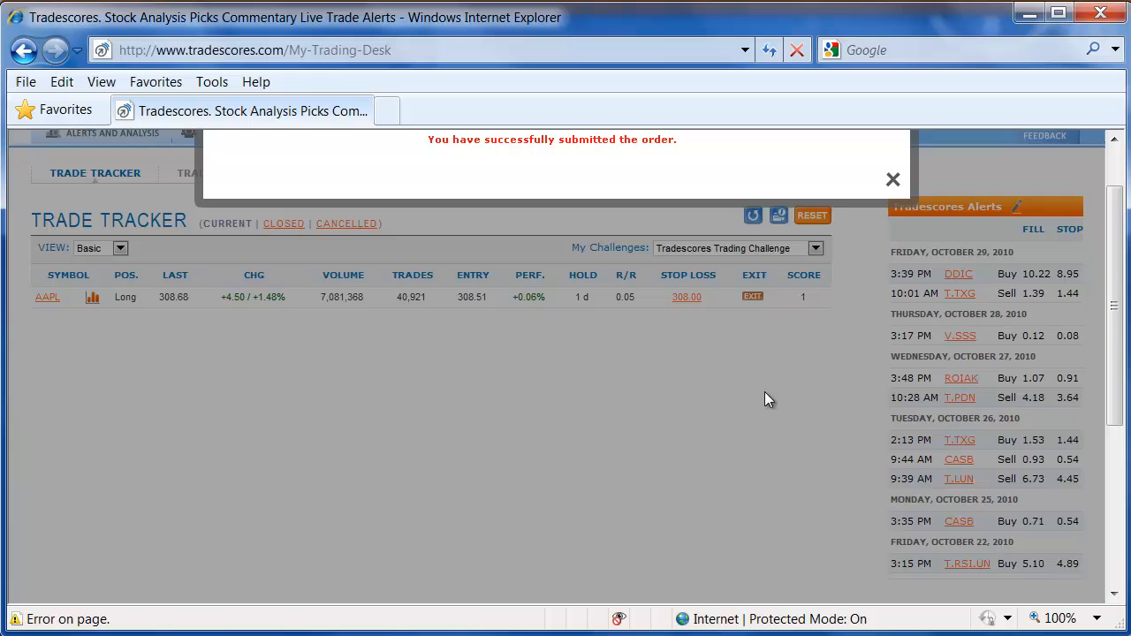
- Dismiss the order-submitted message and cancel the pending 309.00 exit order
click(892, 179)
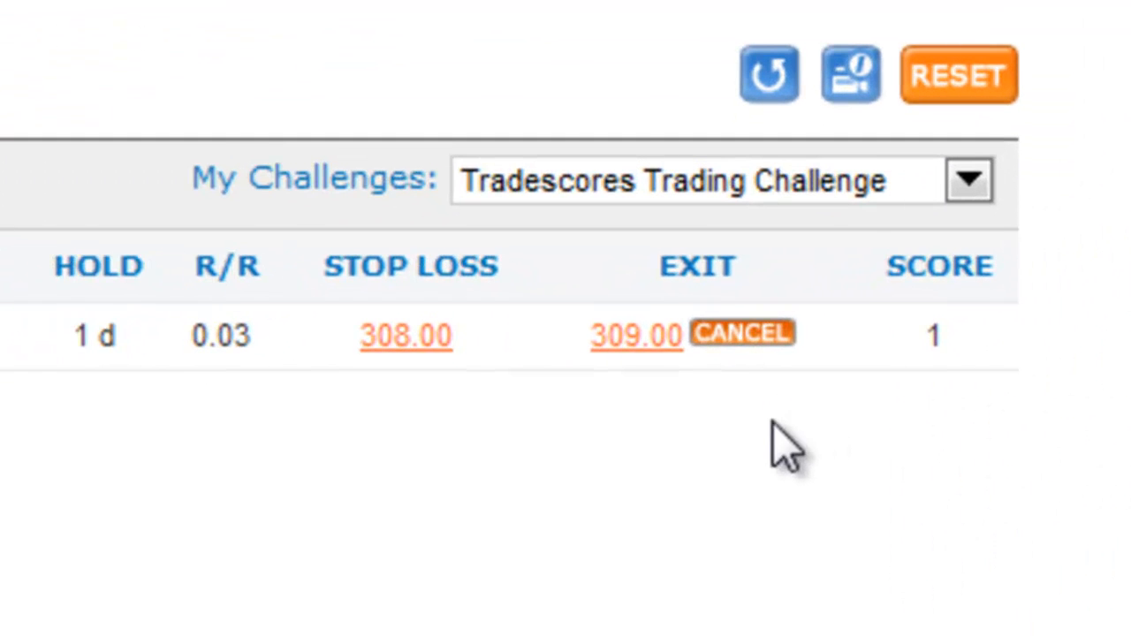
mouse_move(707, 367)
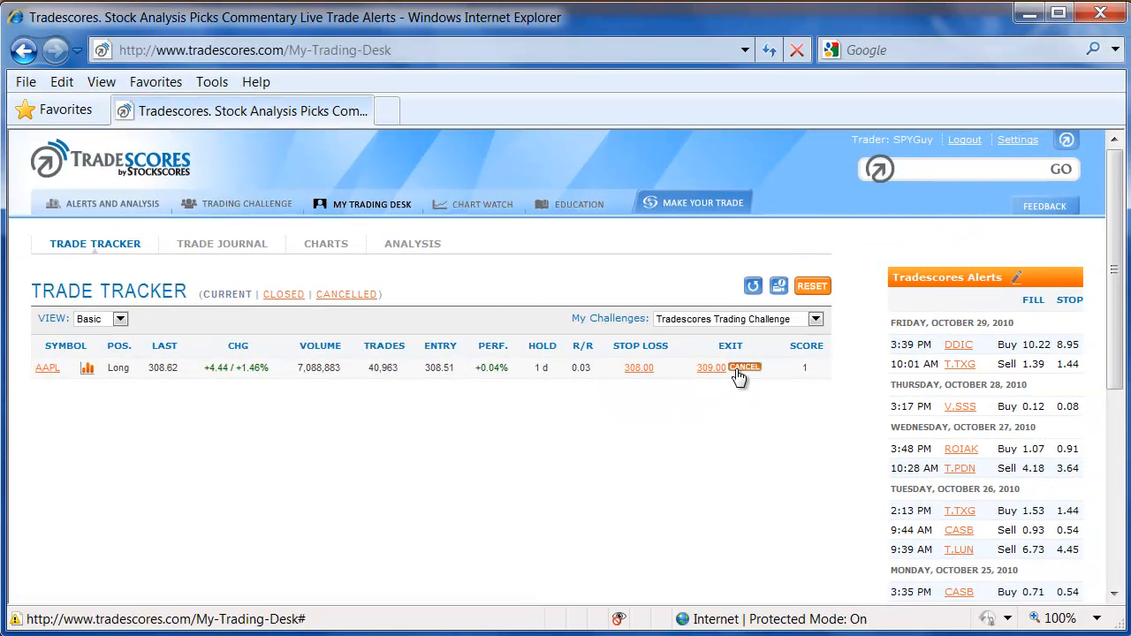
click(744, 367)
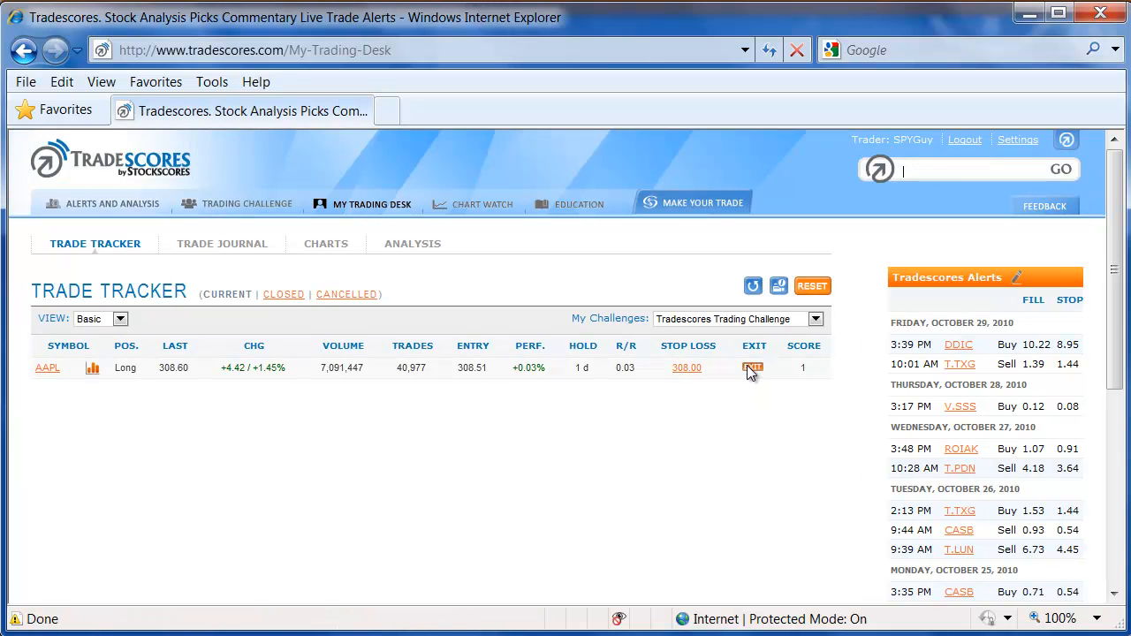
- Sell AAPL with a confirmed market exit order, then close the order ticket
click(753, 368)
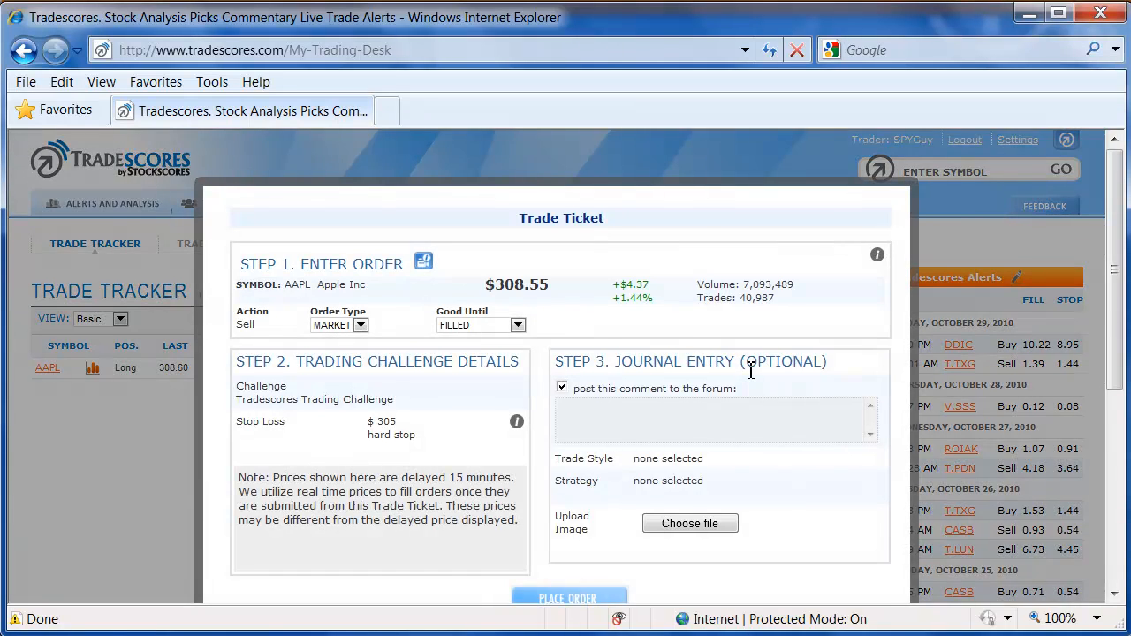
scroll(down, 3)
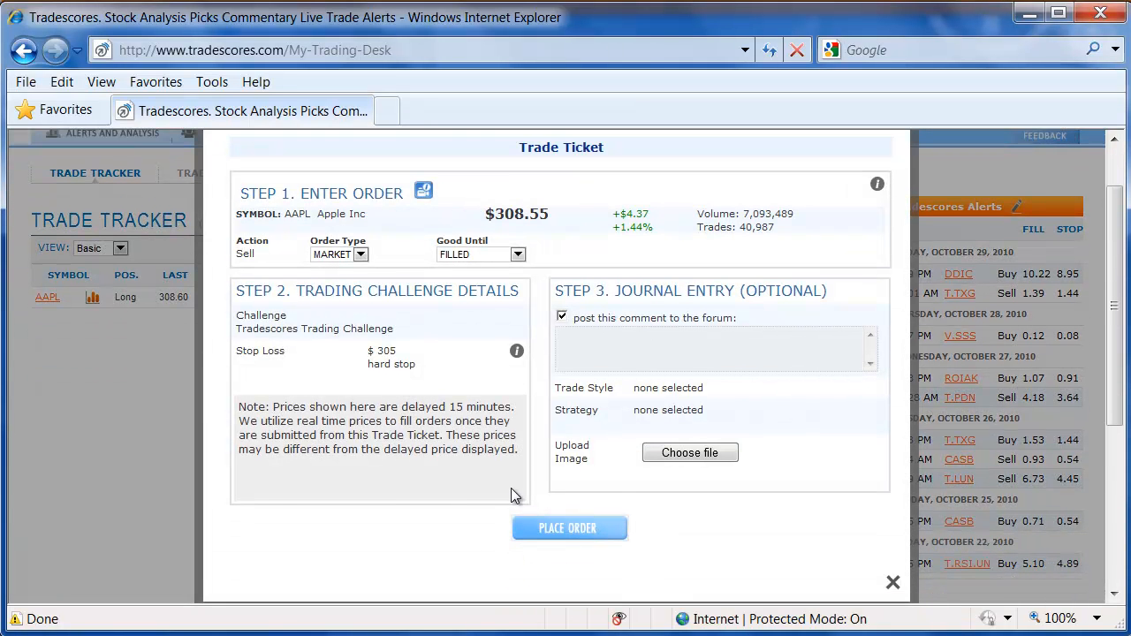
click(570, 527)
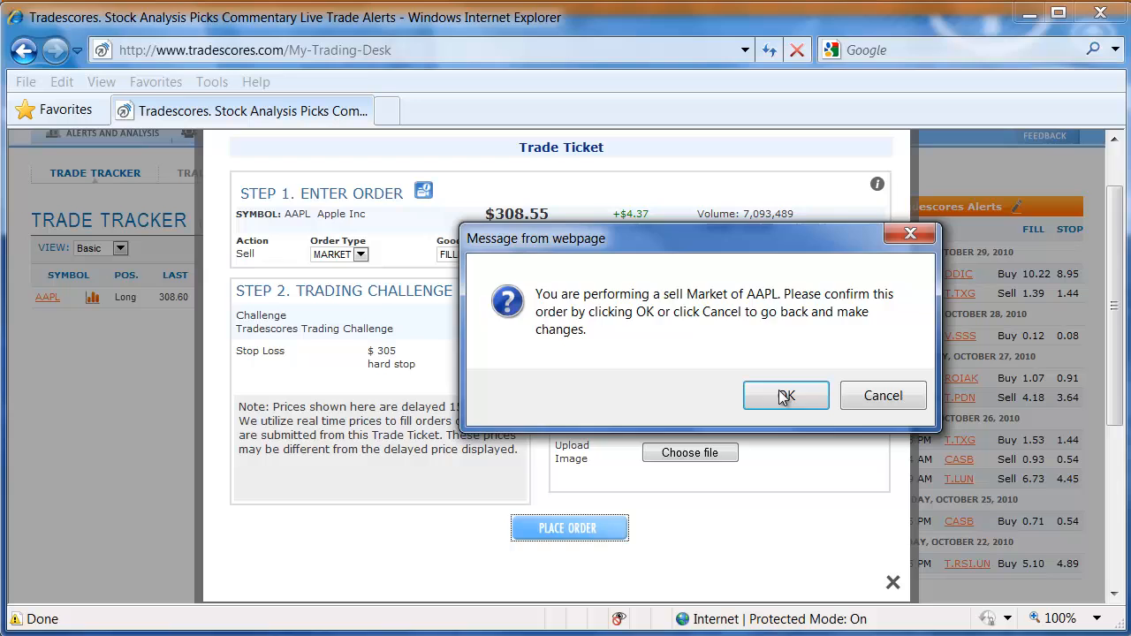
click(785, 394)
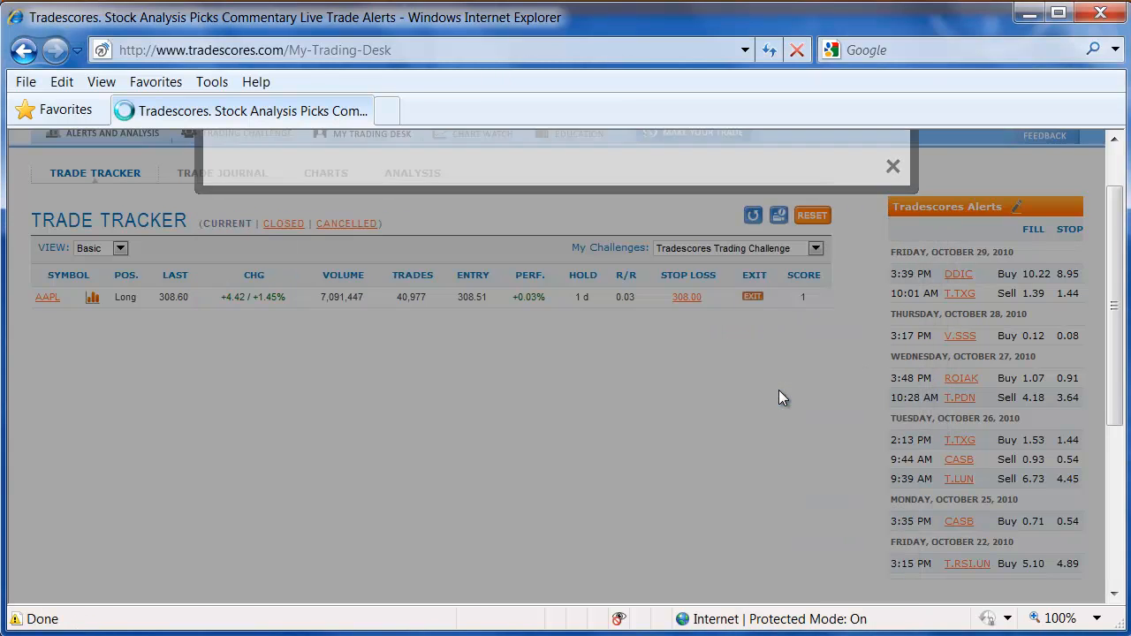
click(892, 166)
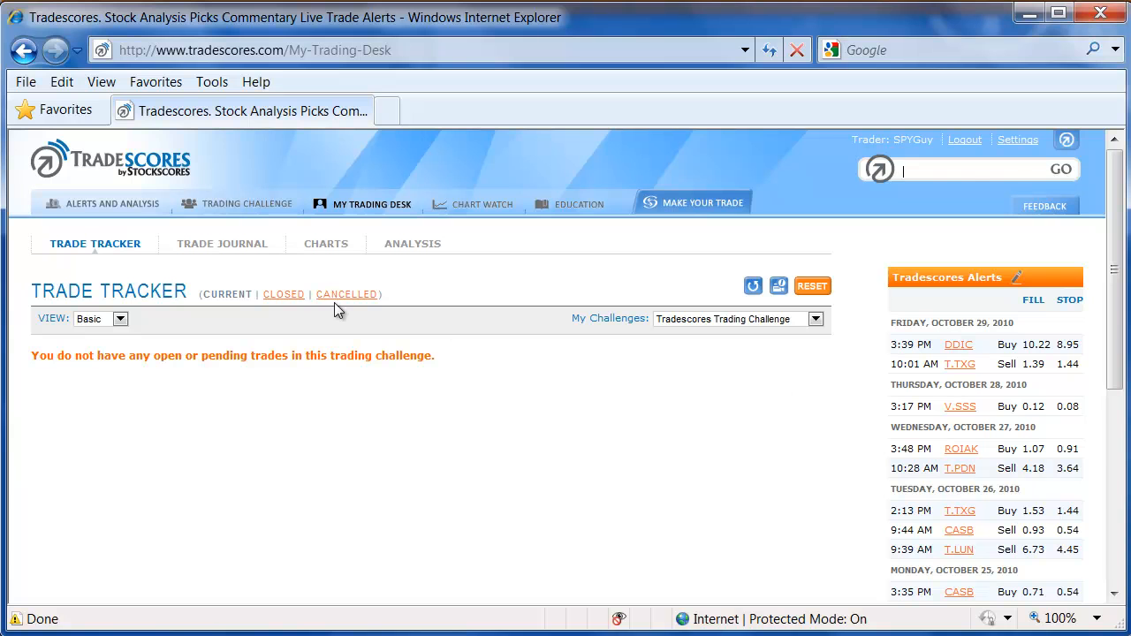
- Switch the Trade Tracker to CLOSED to see AAPL exited at 308.54
click(282, 295)
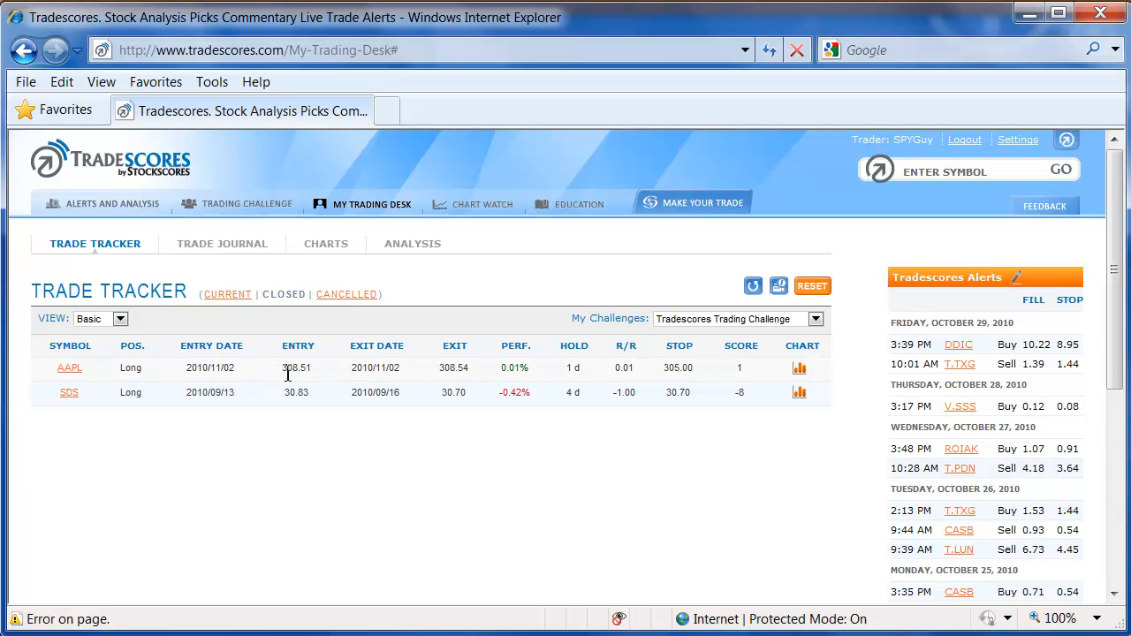
mouse_move(454, 369)
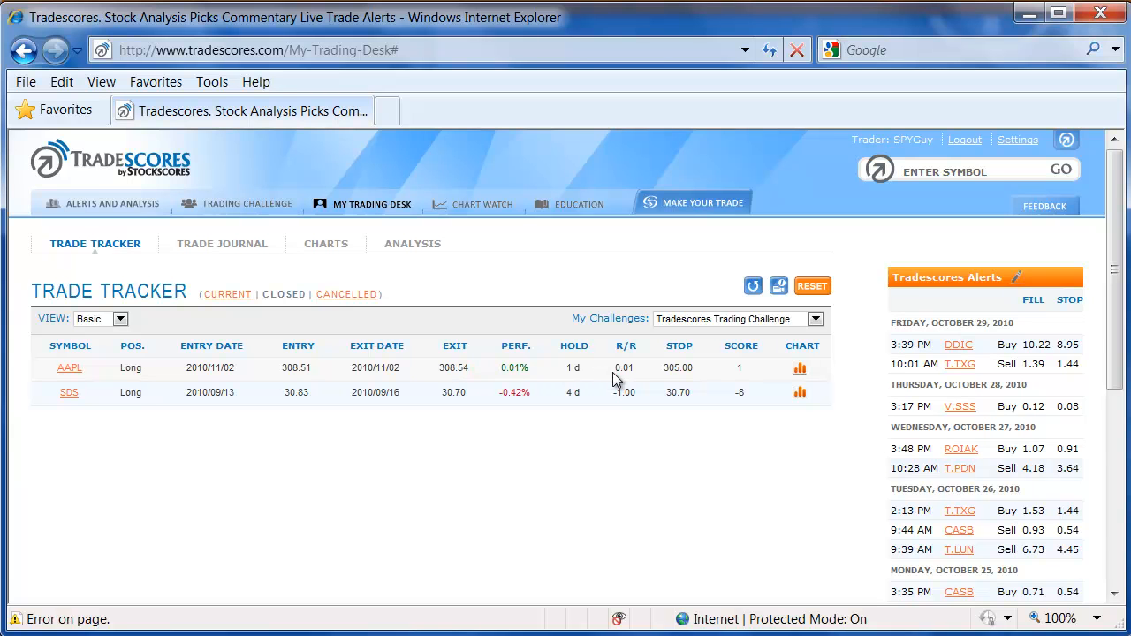
mouse_move(737, 378)
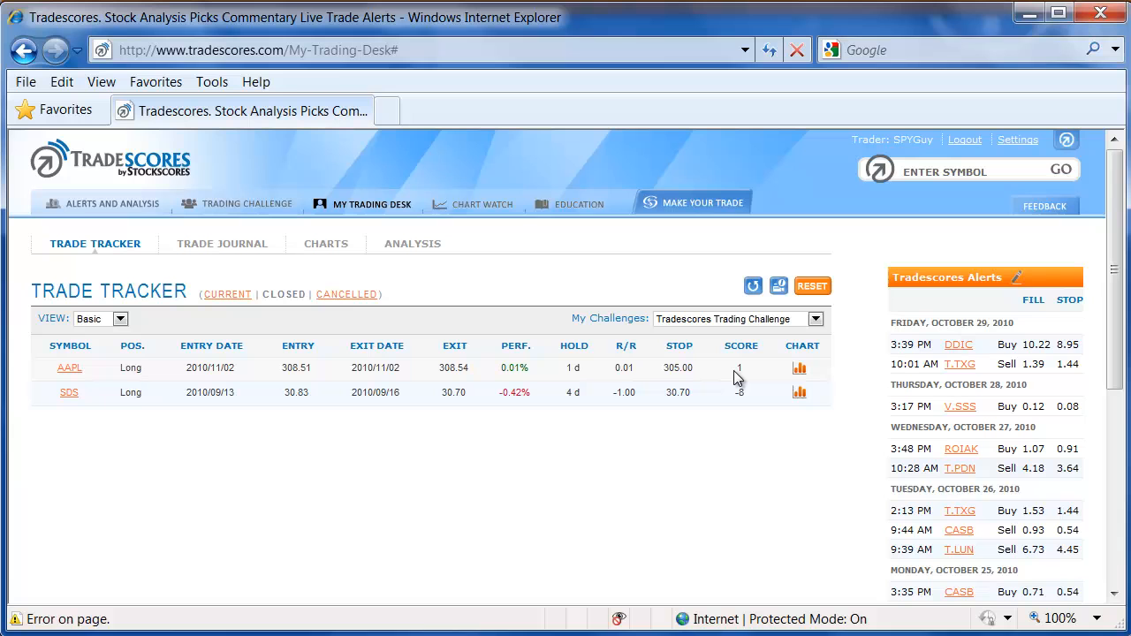